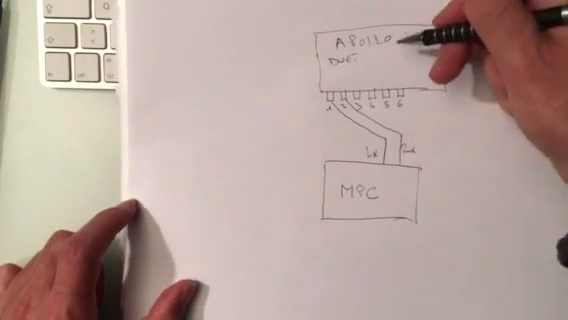
{"action": "type", "text": "UAD"}
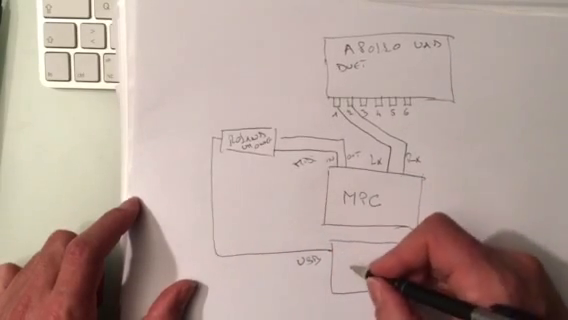
{"action": "type", "text": "COMP"}
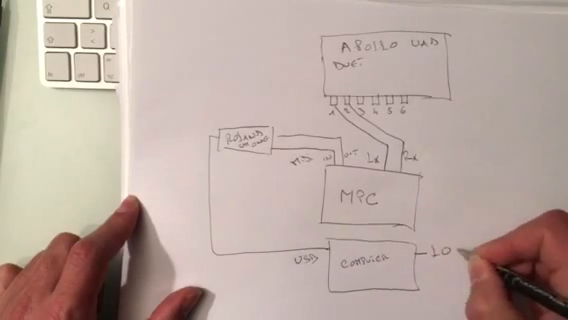
{"action": "type", "text": "LOGIC"}
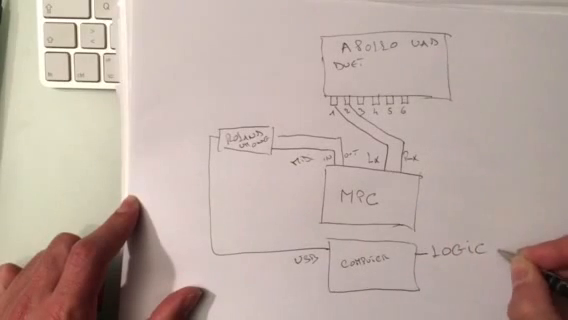